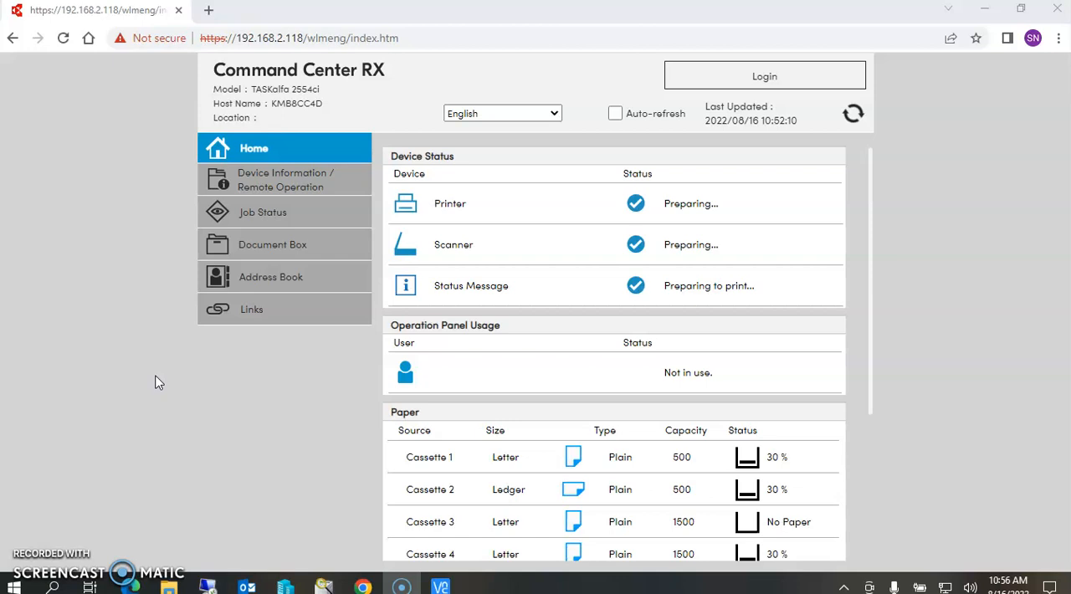
pyautogui.moveTo(233, 125)
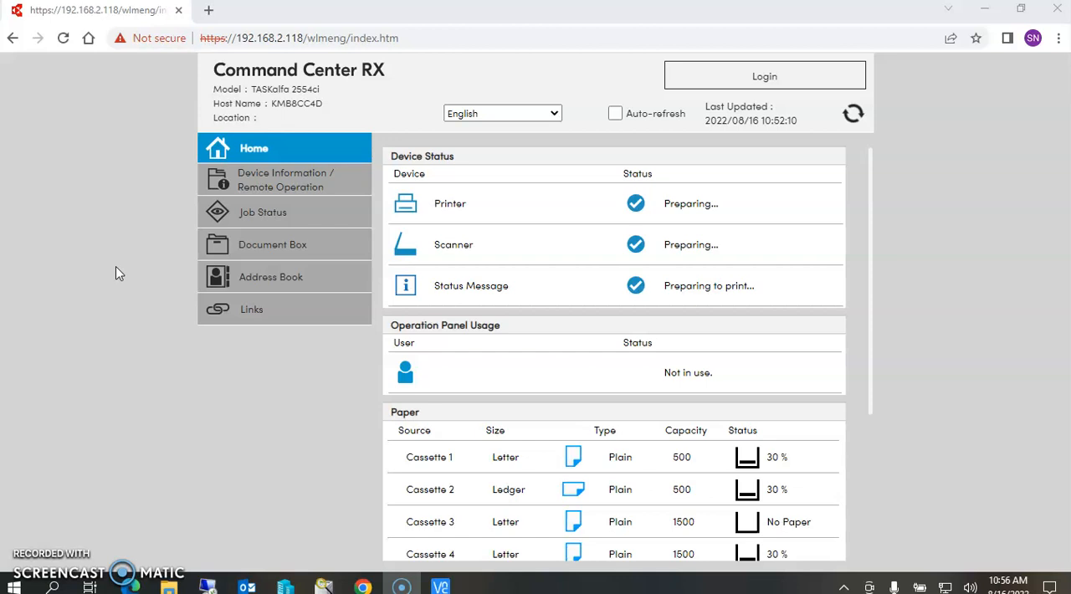
pyautogui.moveTo(115, 176)
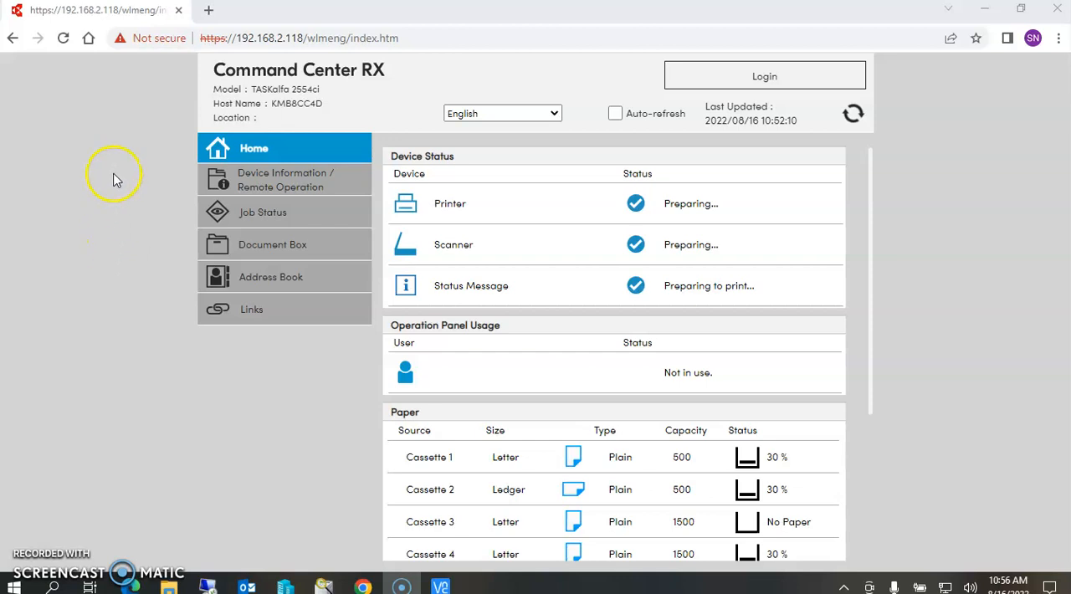
pyautogui.moveTo(289, 63)
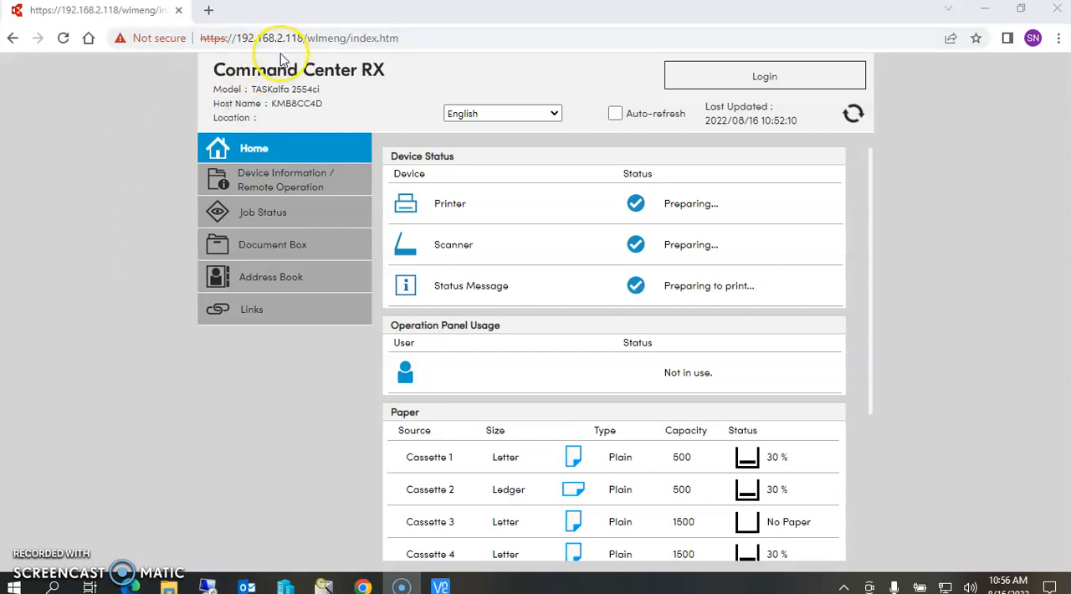
pyautogui.moveTo(113, 232)
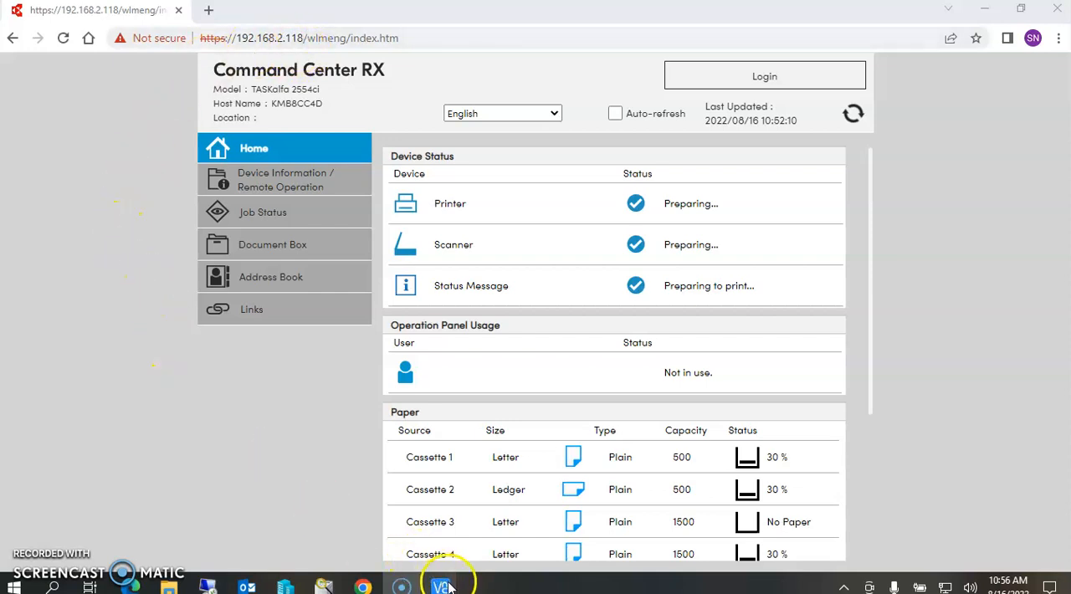
# - View the printer panel's Device Information identification and network details in VNC Viewer, then return to Command Center RX
pyautogui.click(438, 585)
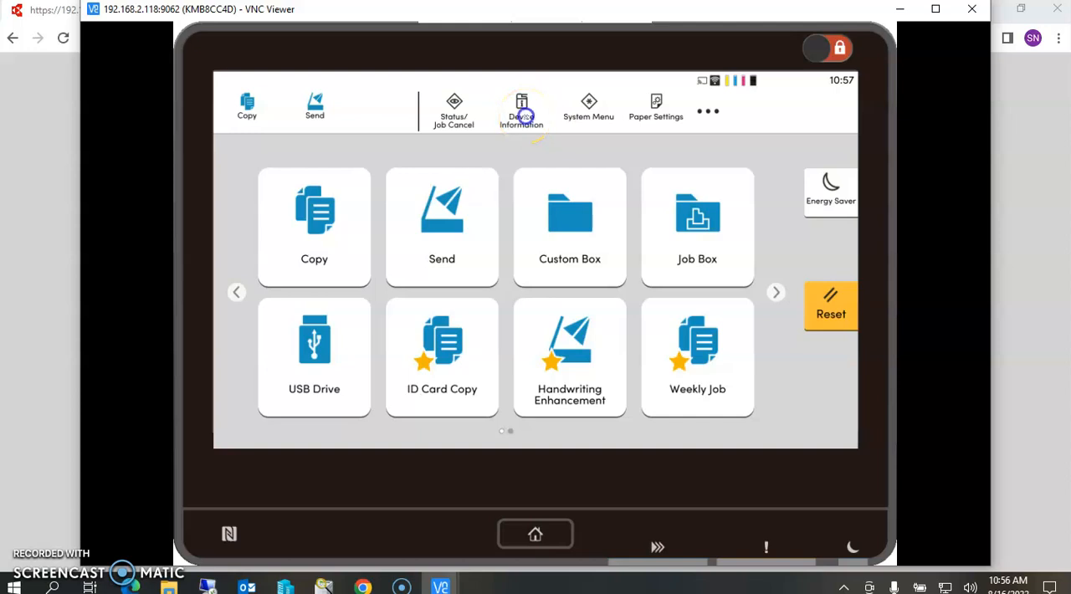
pyautogui.click(521, 105)
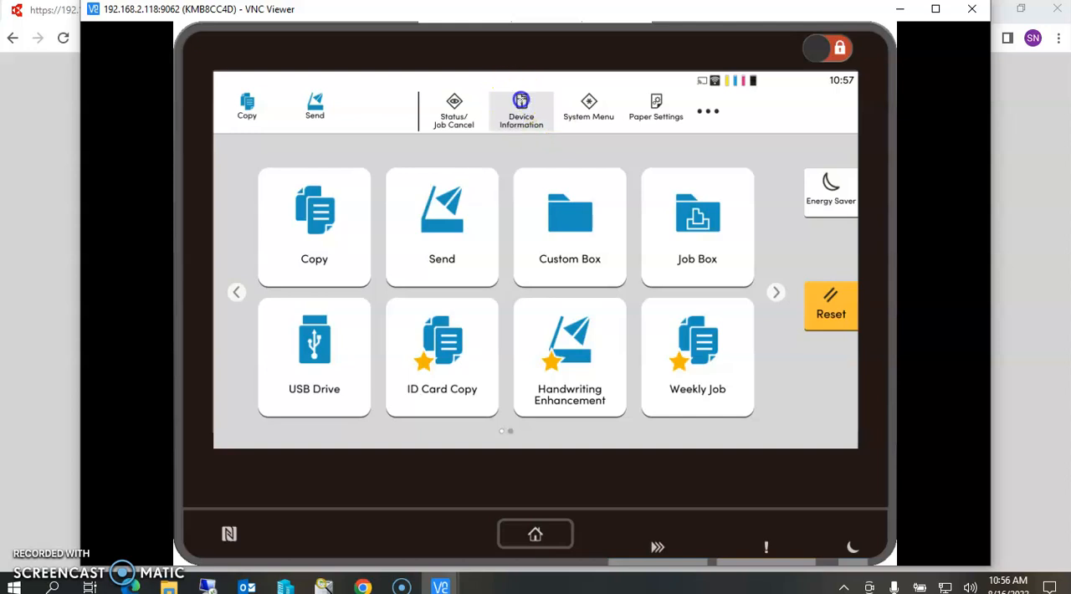
pyautogui.click(520, 102)
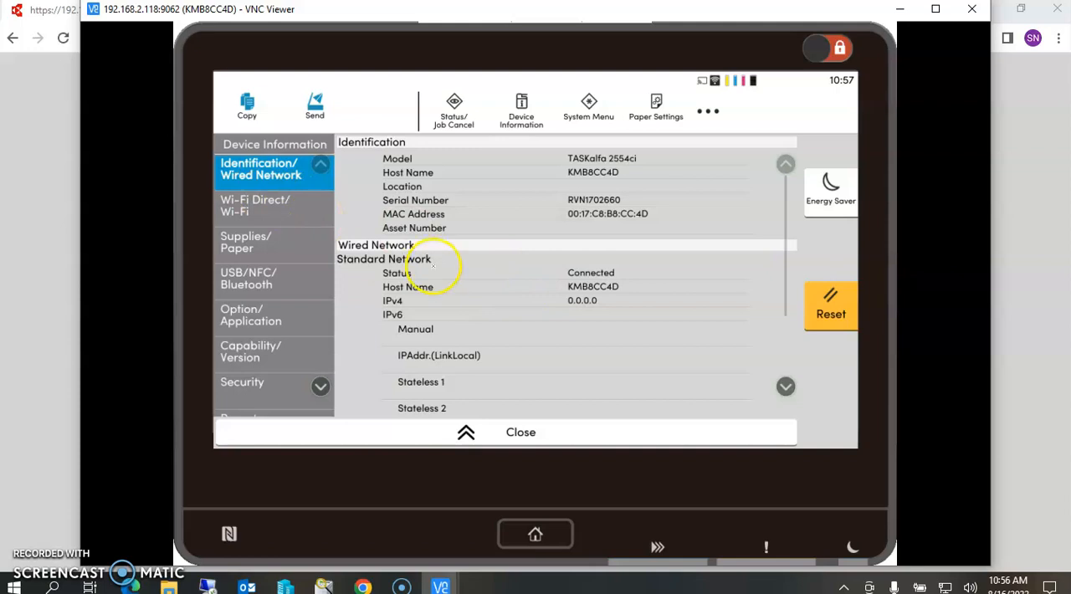
pyautogui.moveTo(264, 212)
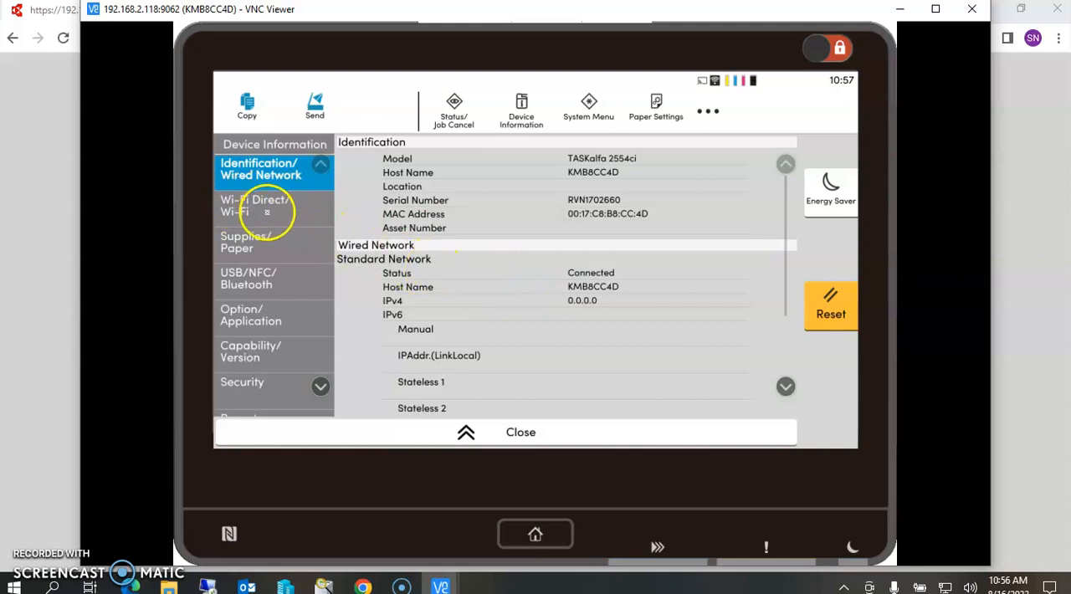
pyautogui.click(267, 205)
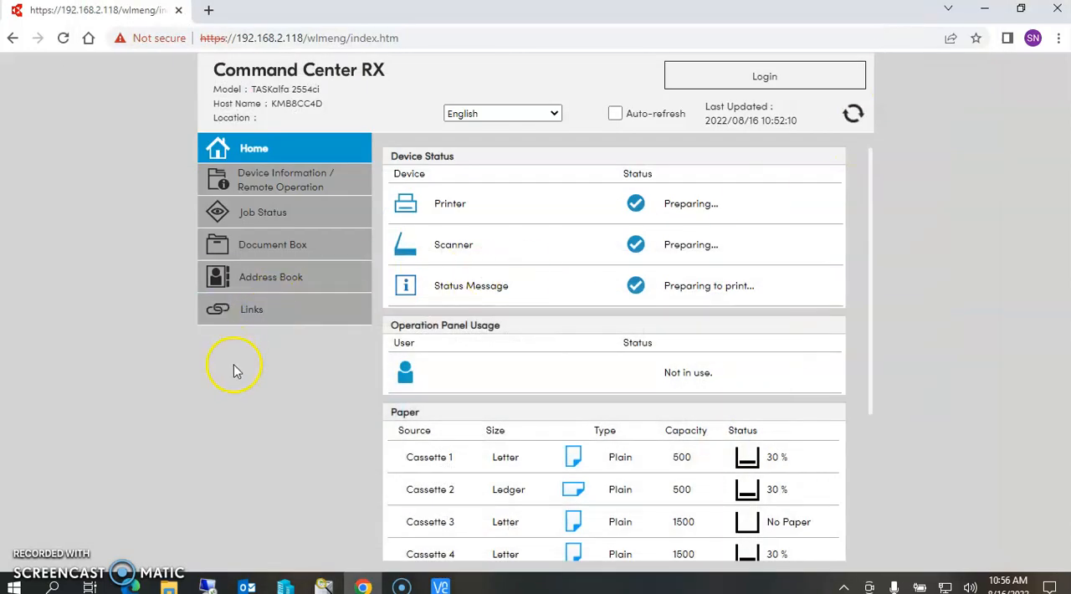
pyautogui.moveTo(218, 405)
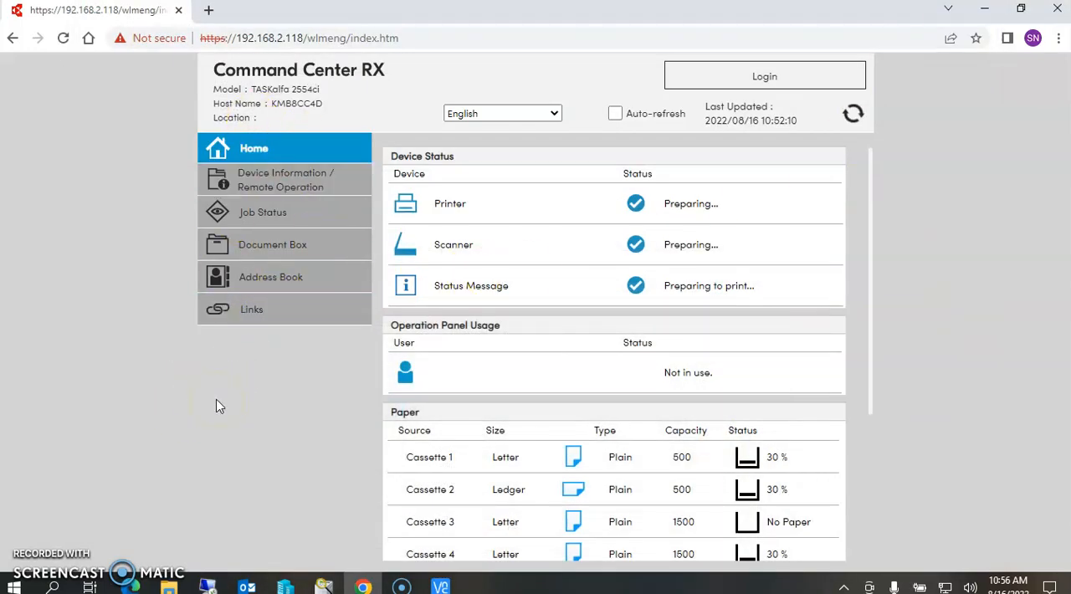
pyautogui.moveTo(688, 105)
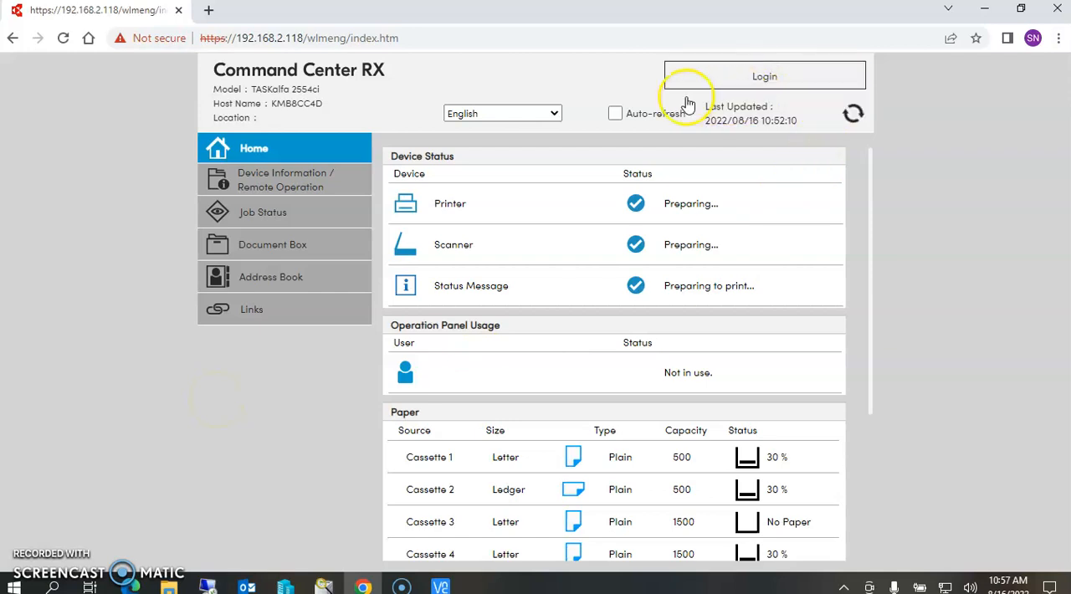
pyautogui.moveTo(142, 275)
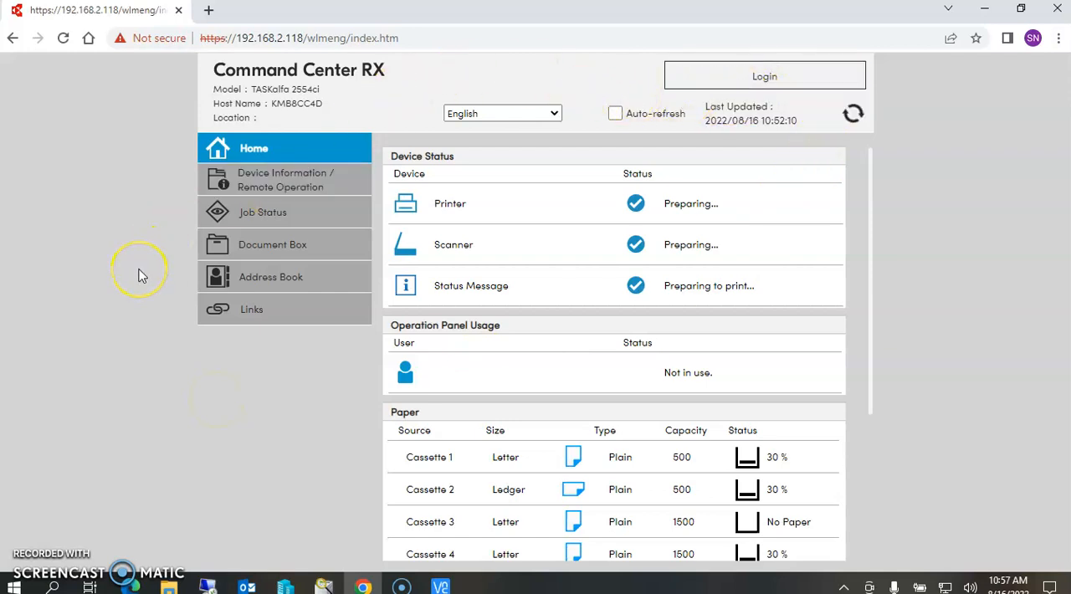
pyautogui.moveTo(142, 276)
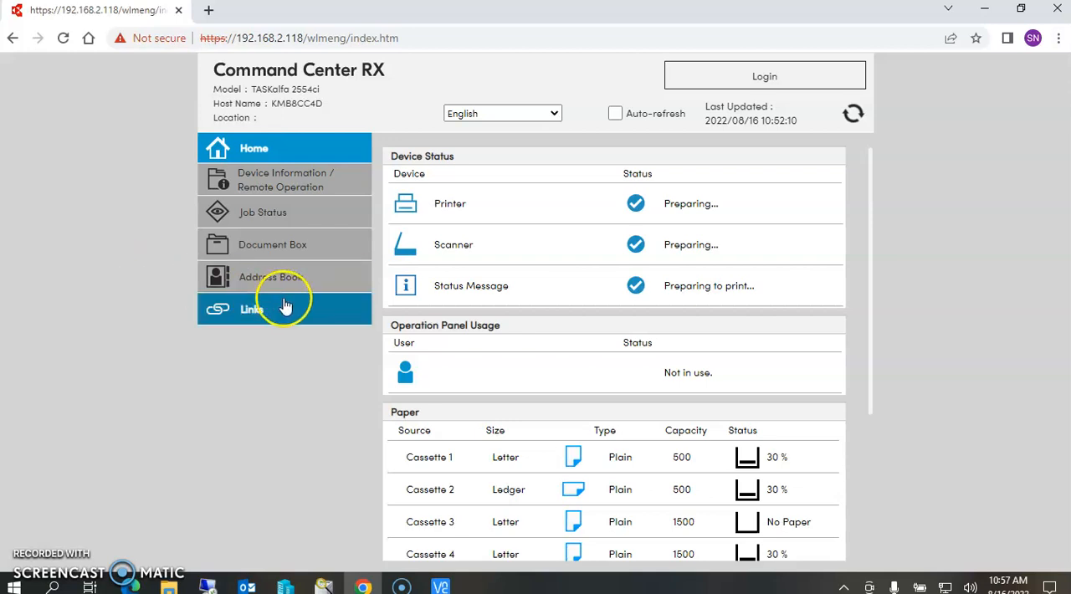
# - Open Address Book > Machine Address Book and start a new contact entry
pyautogui.click(270, 277)
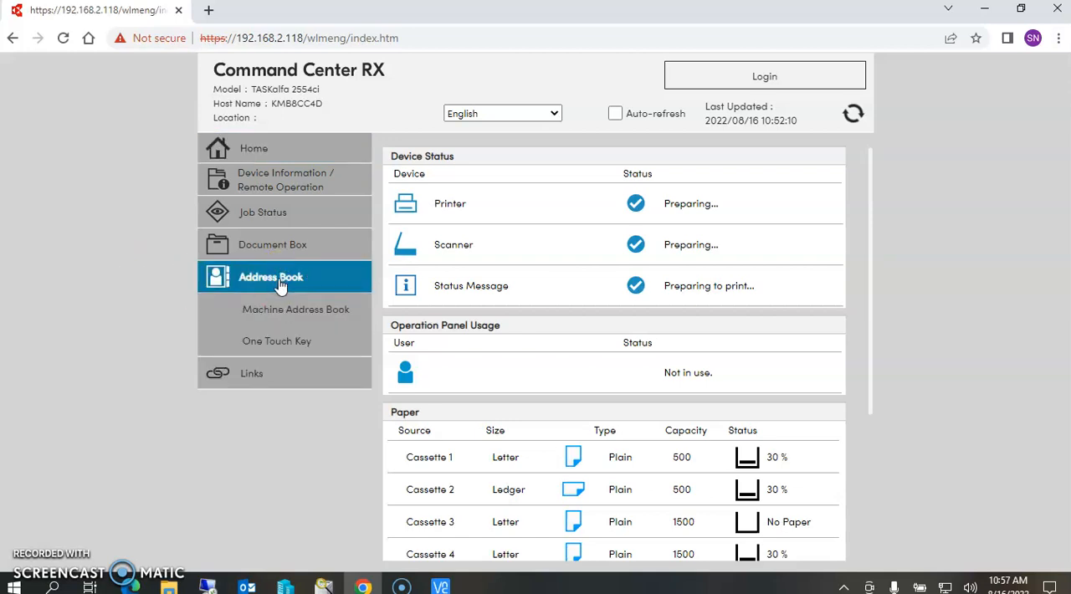
pyautogui.click(295, 309)
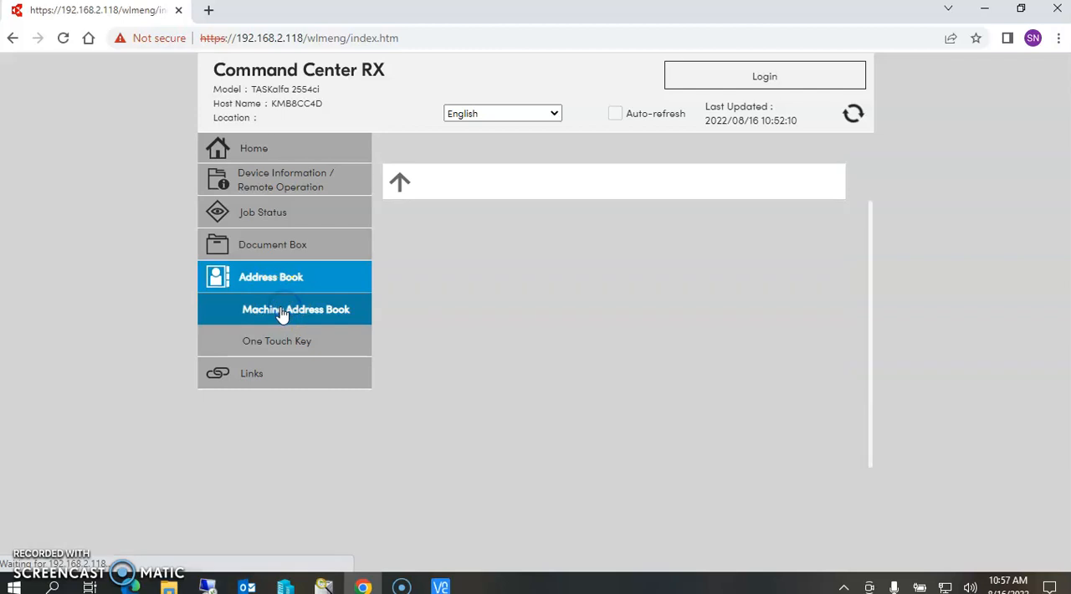
pyautogui.click(296, 309)
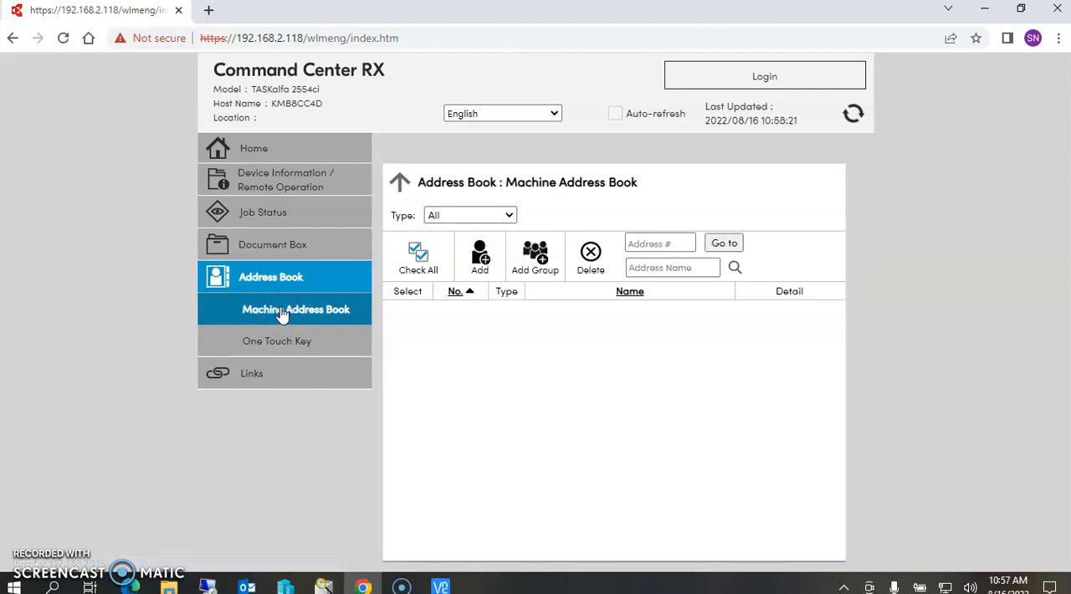
pyautogui.click(479, 255)
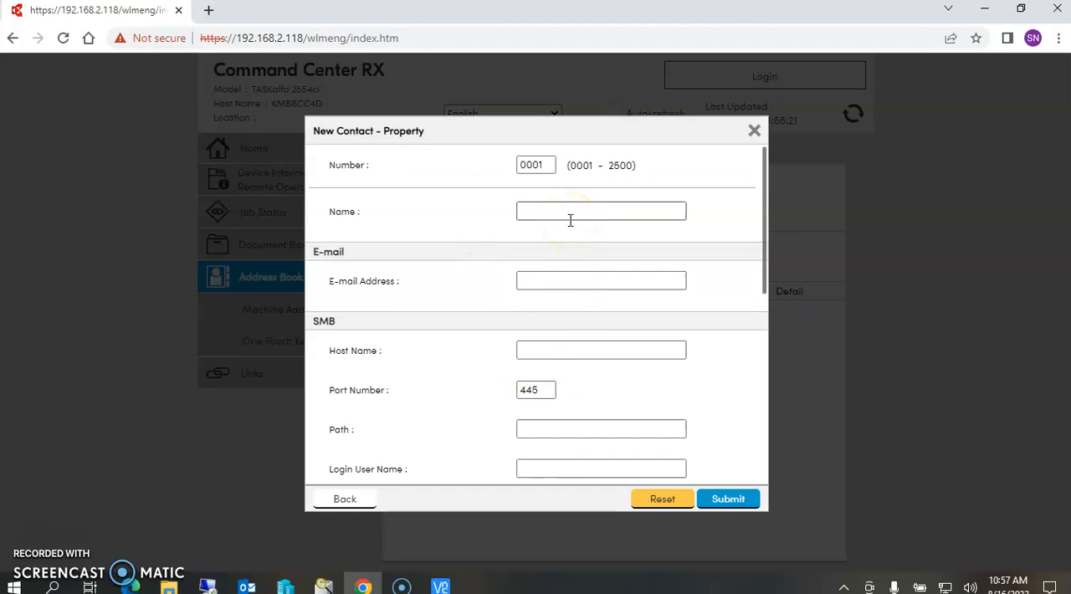
pyautogui.click(600, 210)
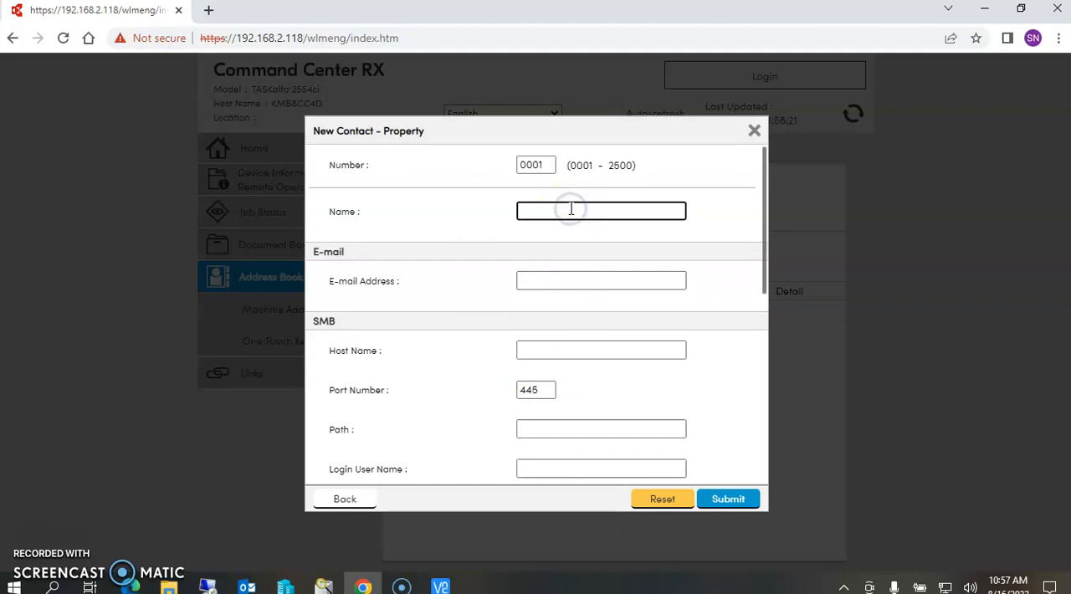
pyautogui.write('U')
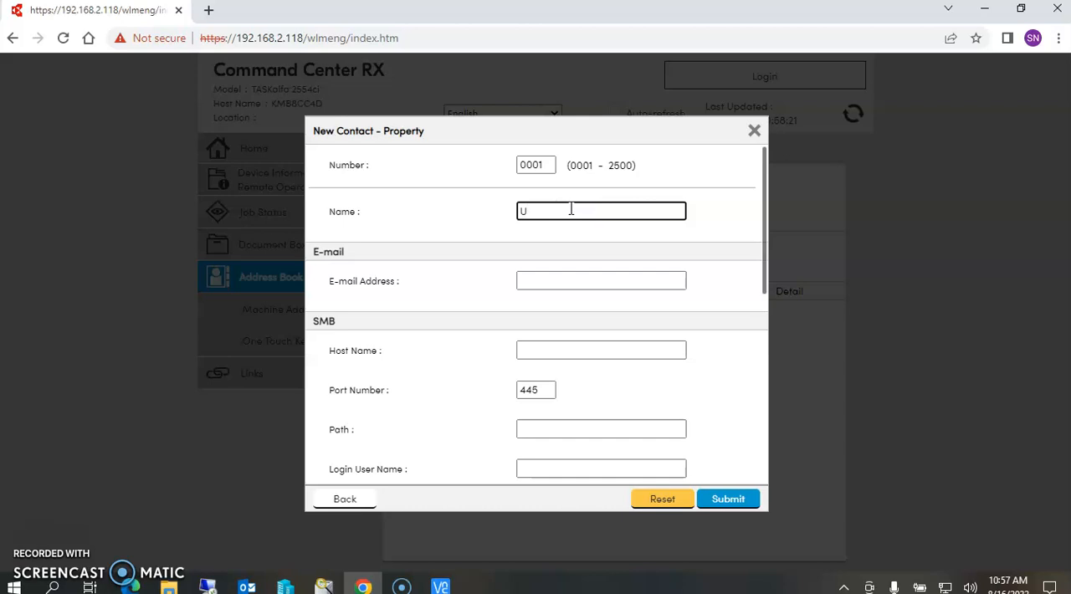
pyautogui.write('ser1')
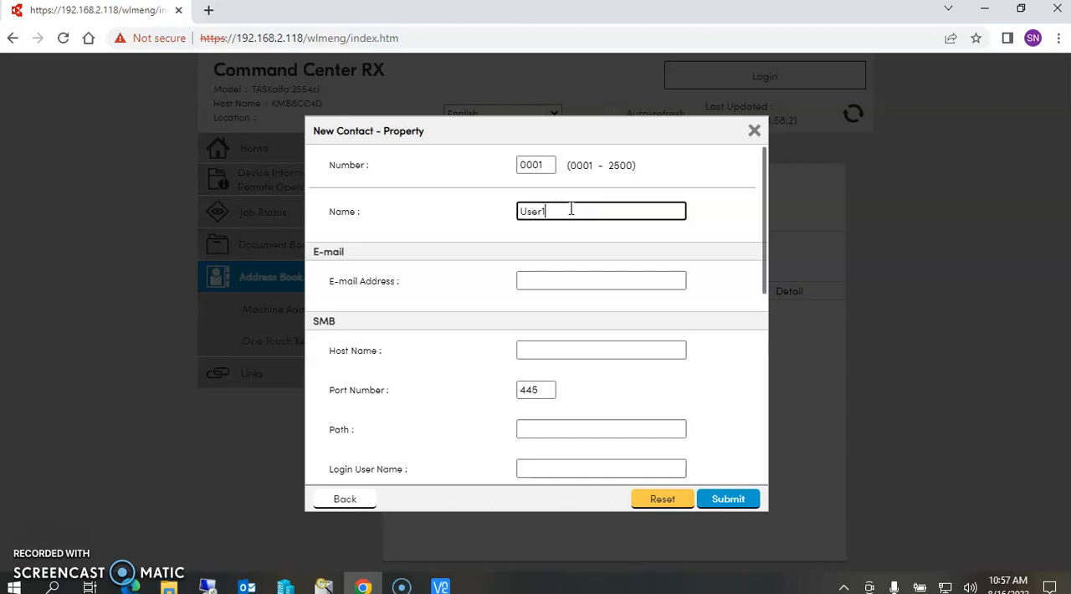
pyautogui.click(601, 280)
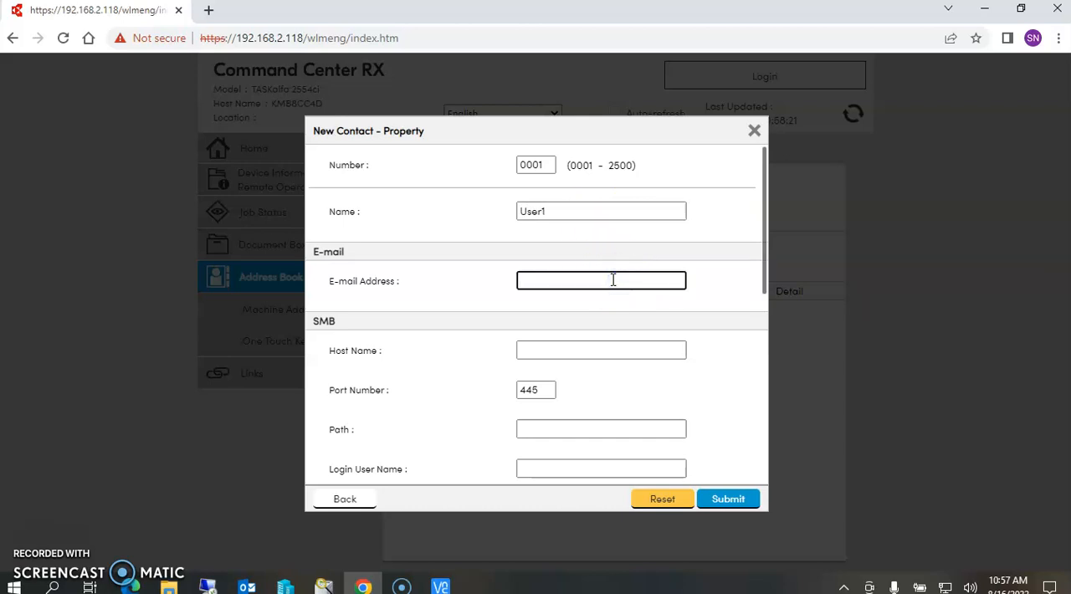
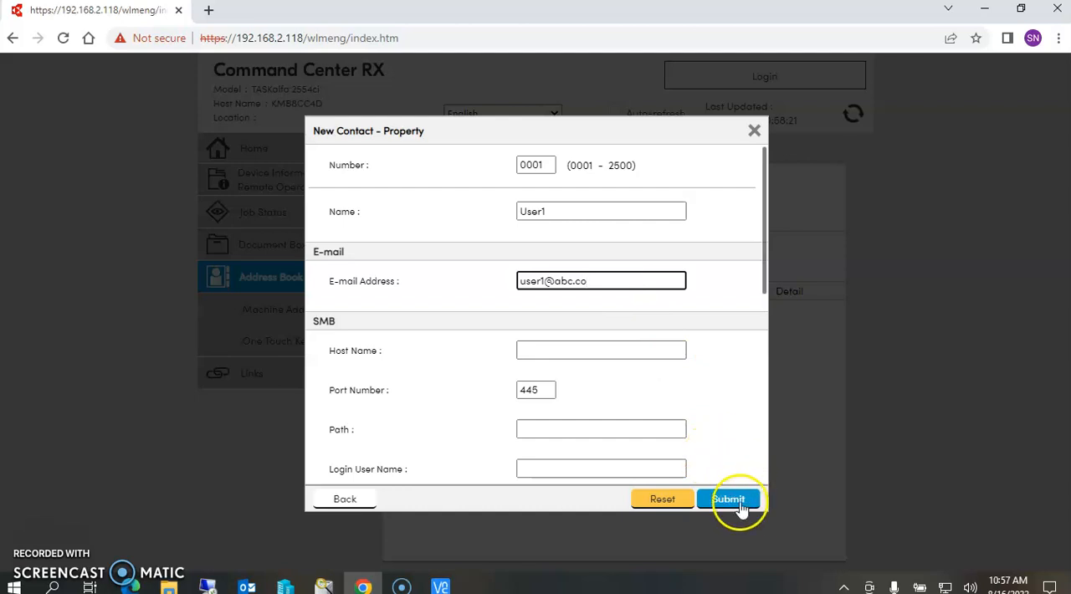
pyautogui.click(730, 498)
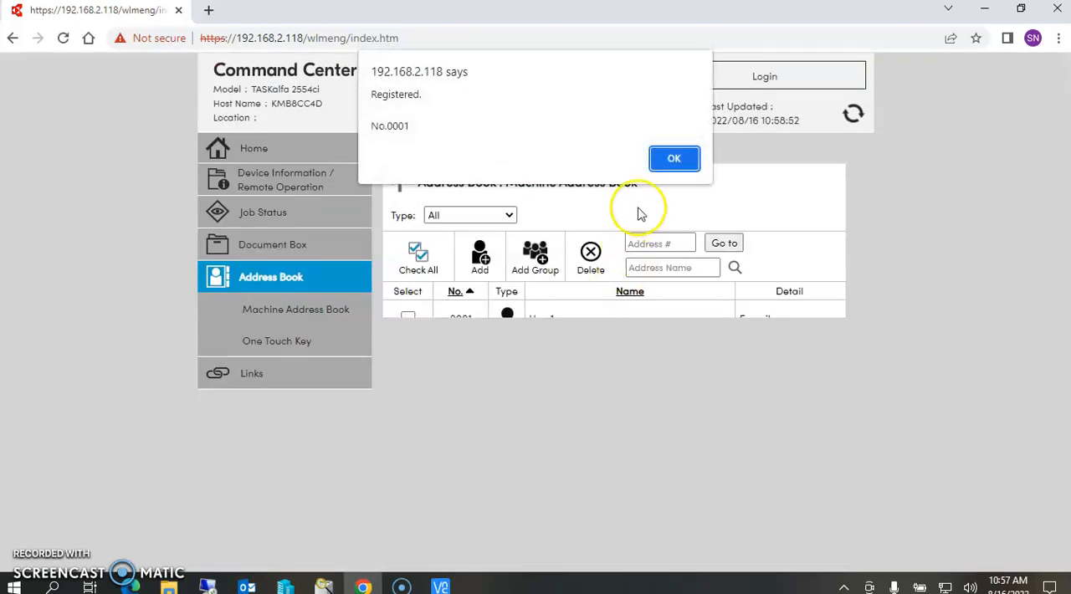
pyautogui.click(674, 158)
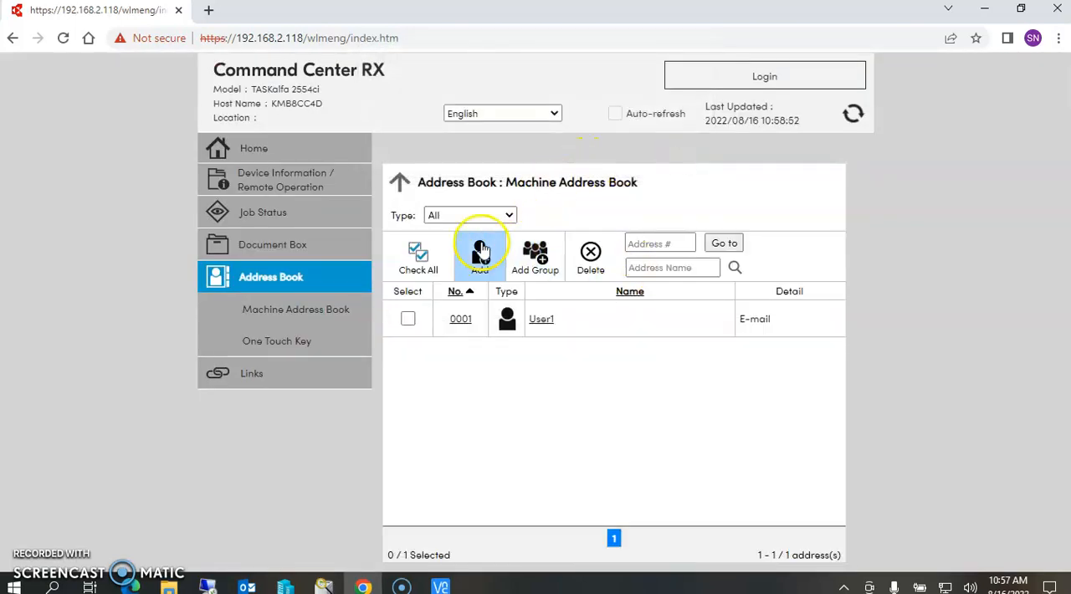
pyautogui.moveTo(439, 581)
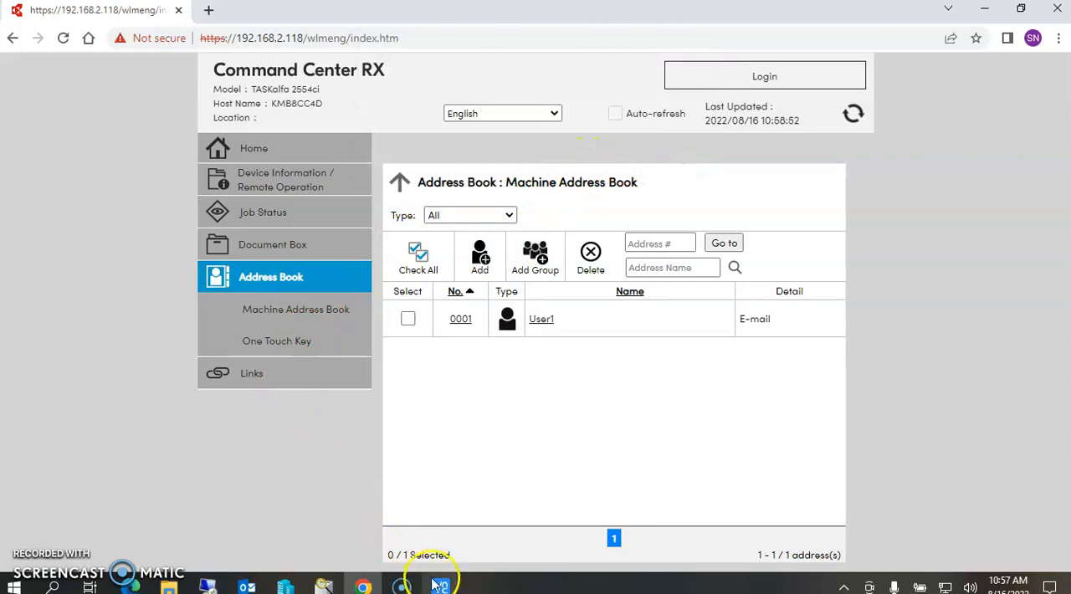
pyautogui.click(444, 583)
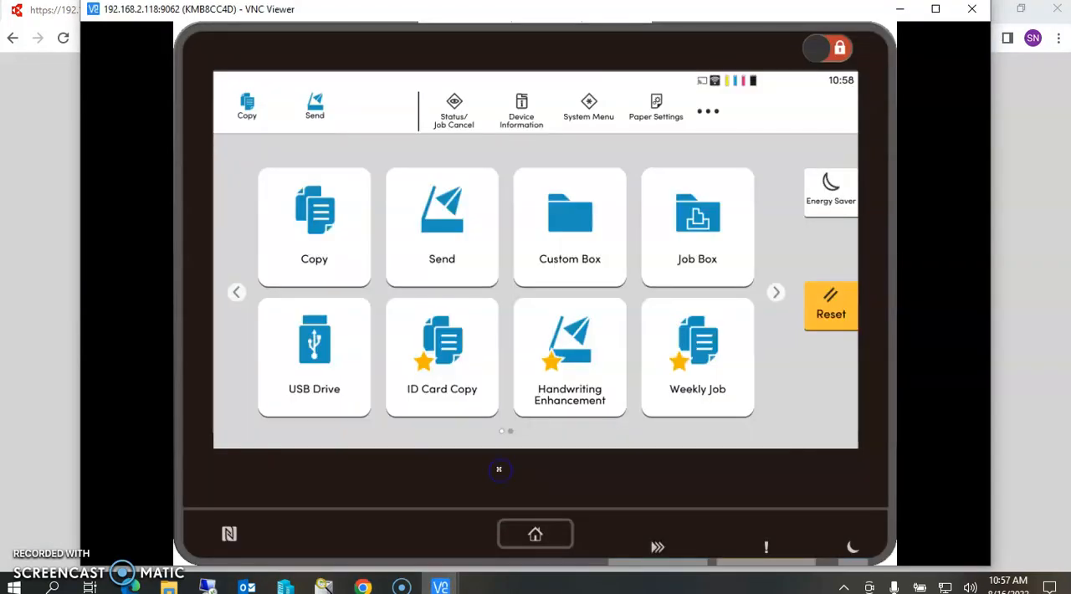
pyautogui.click(442, 226)
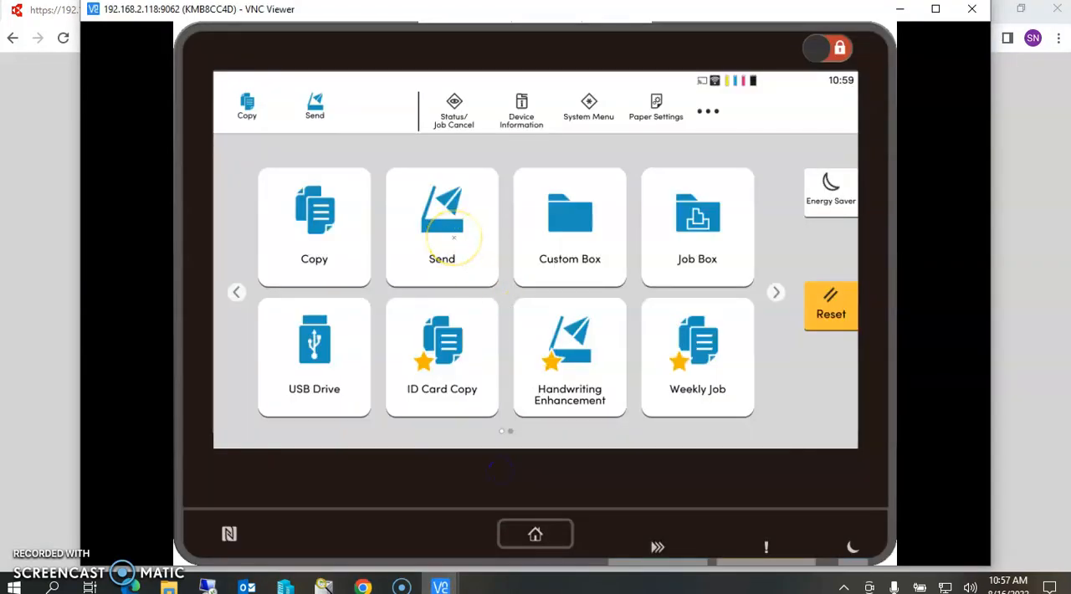
pyautogui.click(441, 226)
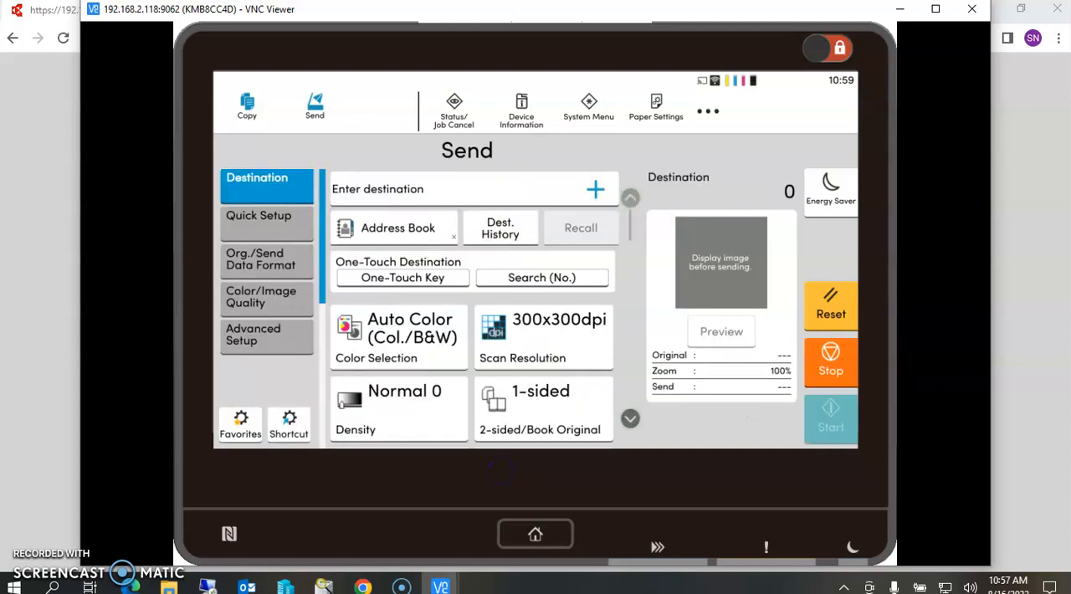
pyautogui.click(394, 227)
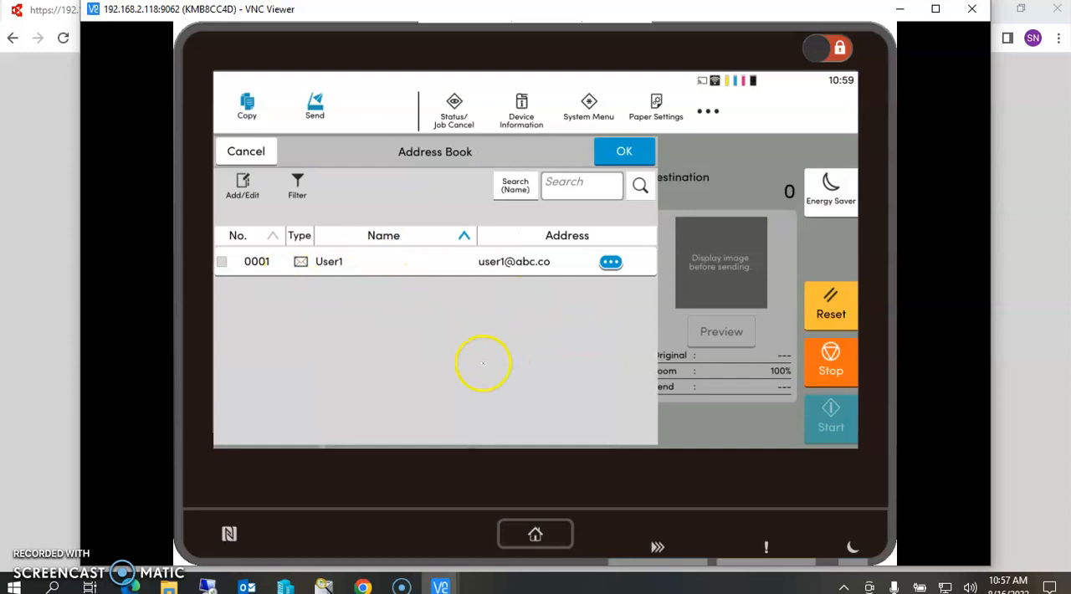
pyautogui.moveTo(535, 532)
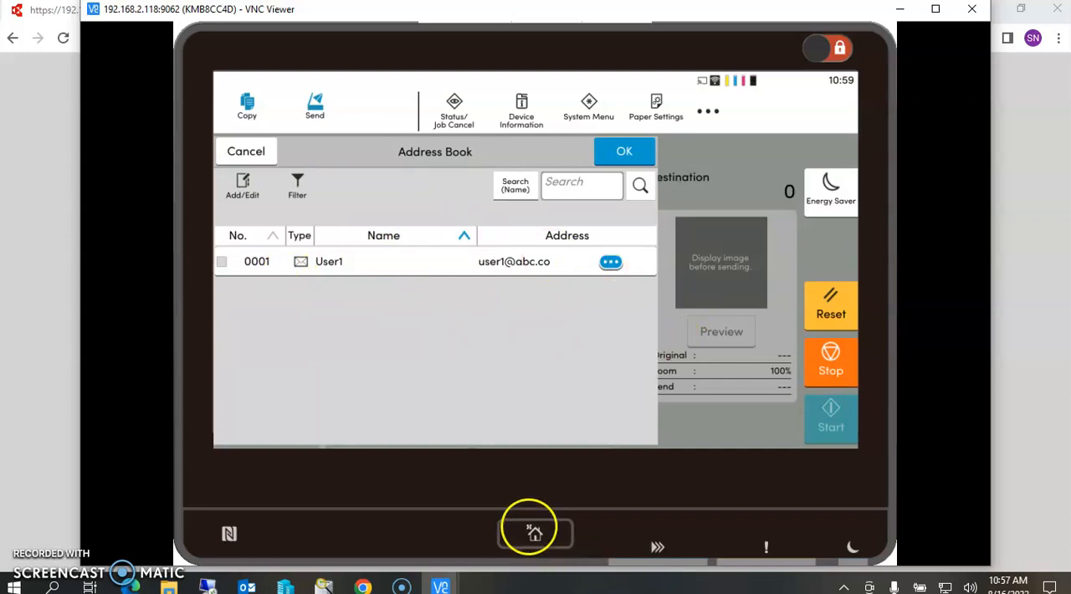
pyautogui.click(534, 534)
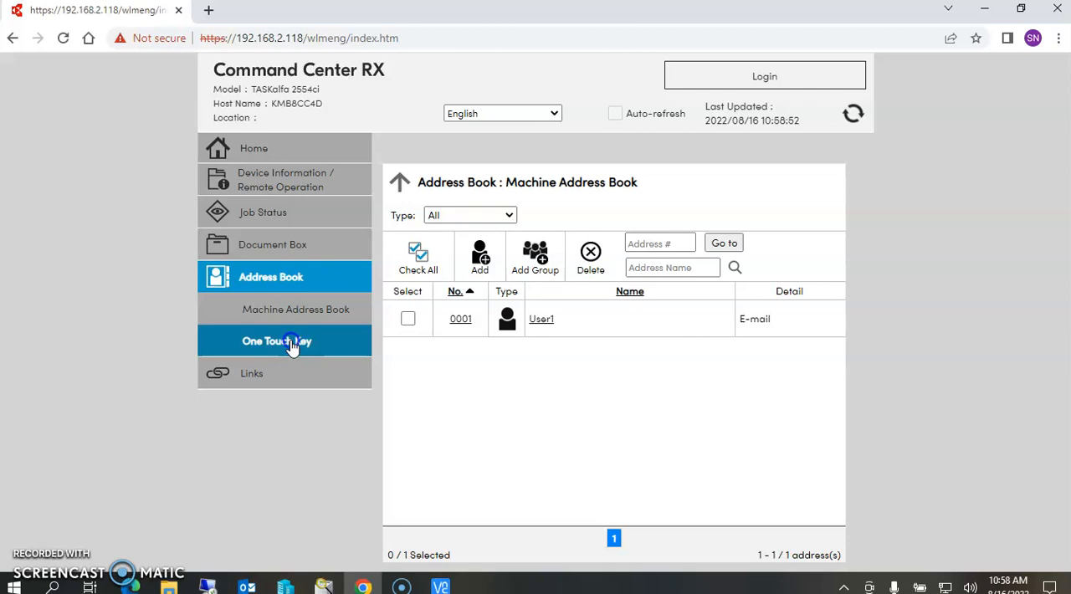
# - Set One Touch Key 1's destination to User1 from the address book and submit
pyautogui.click(276, 341)
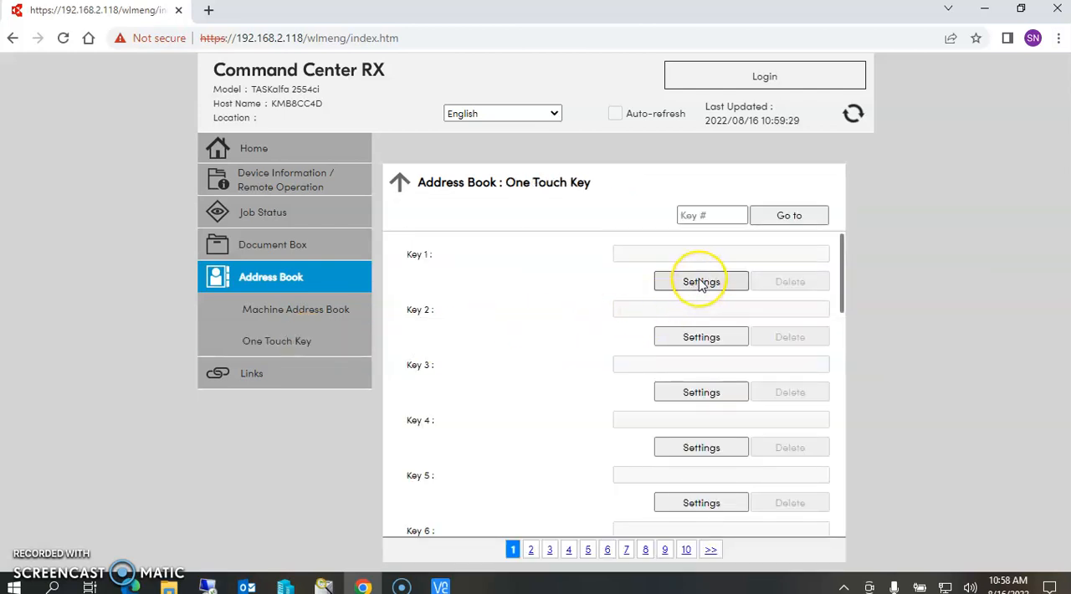
pyautogui.click(699, 282)
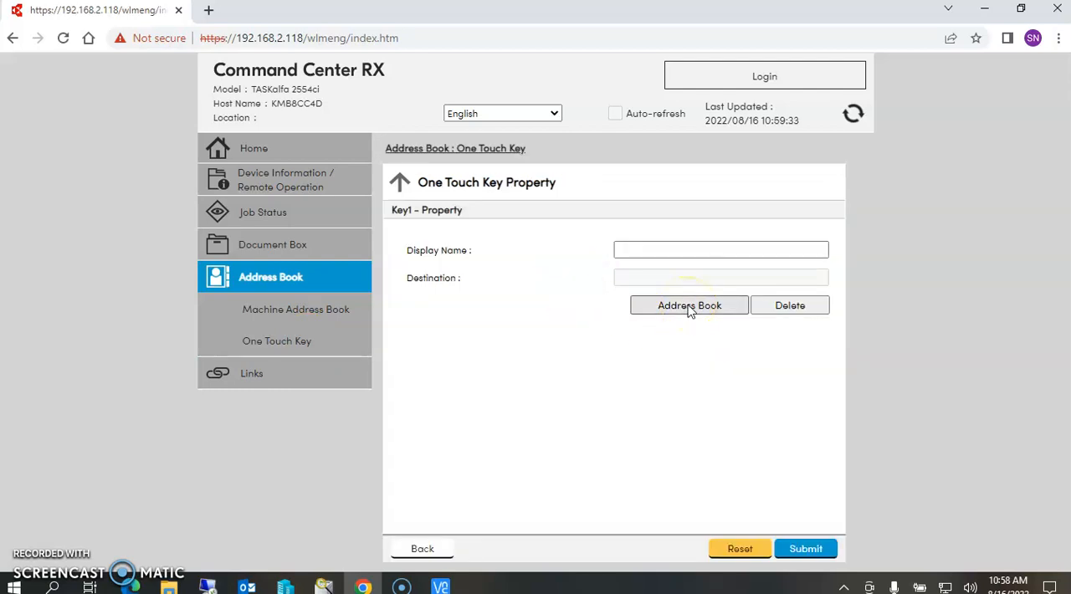
pyautogui.click(689, 306)
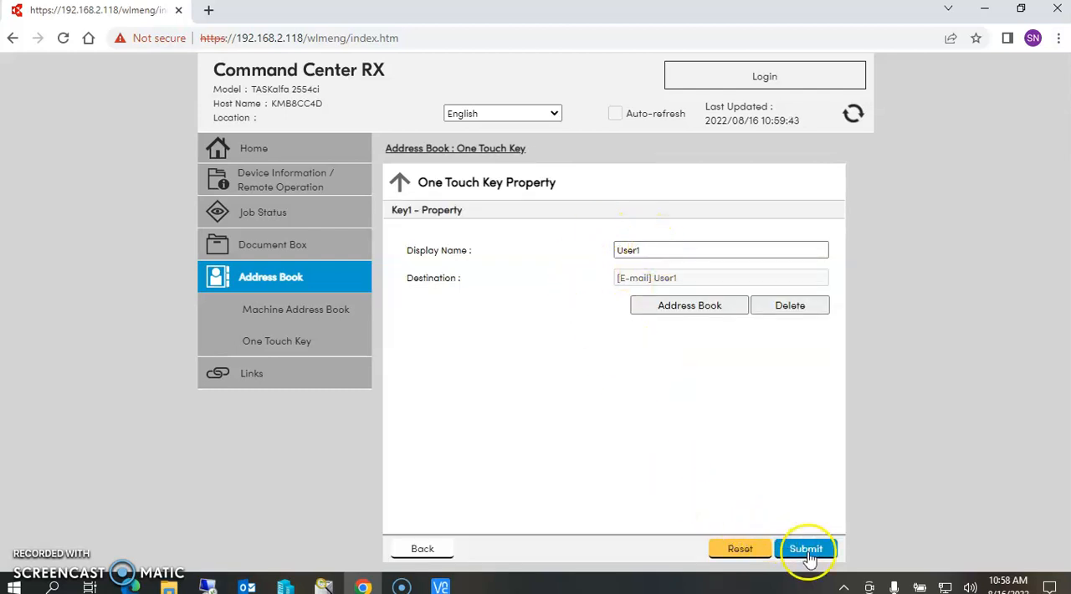
pyautogui.click(808, 548)
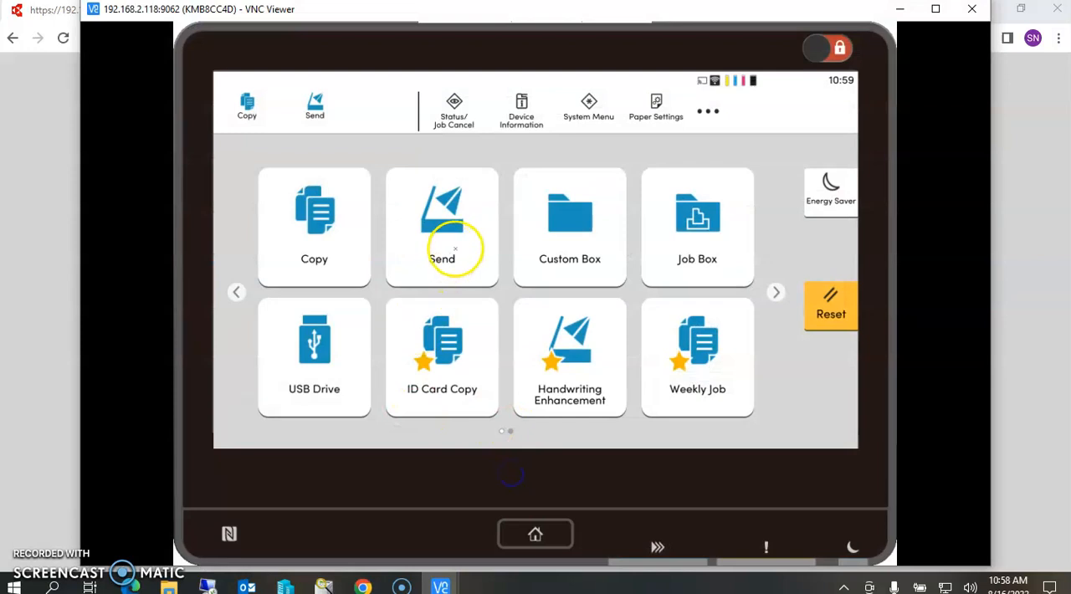
# - Open the panel's Send screen and browse the Address Book without choosing anyone
pyautogui.click(441, 226)
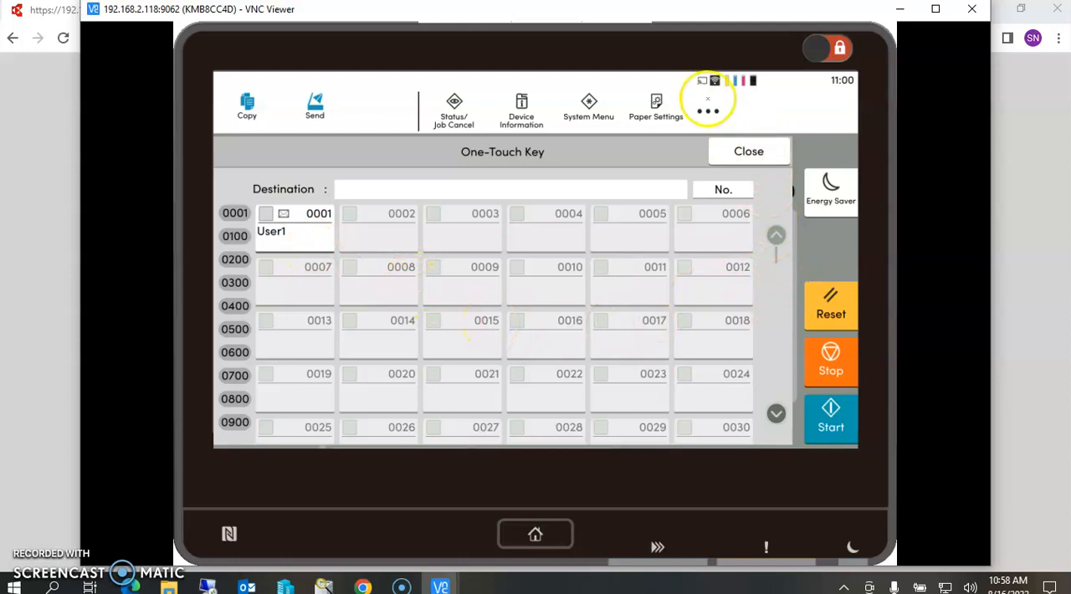
pyautogui.click(748, 152)
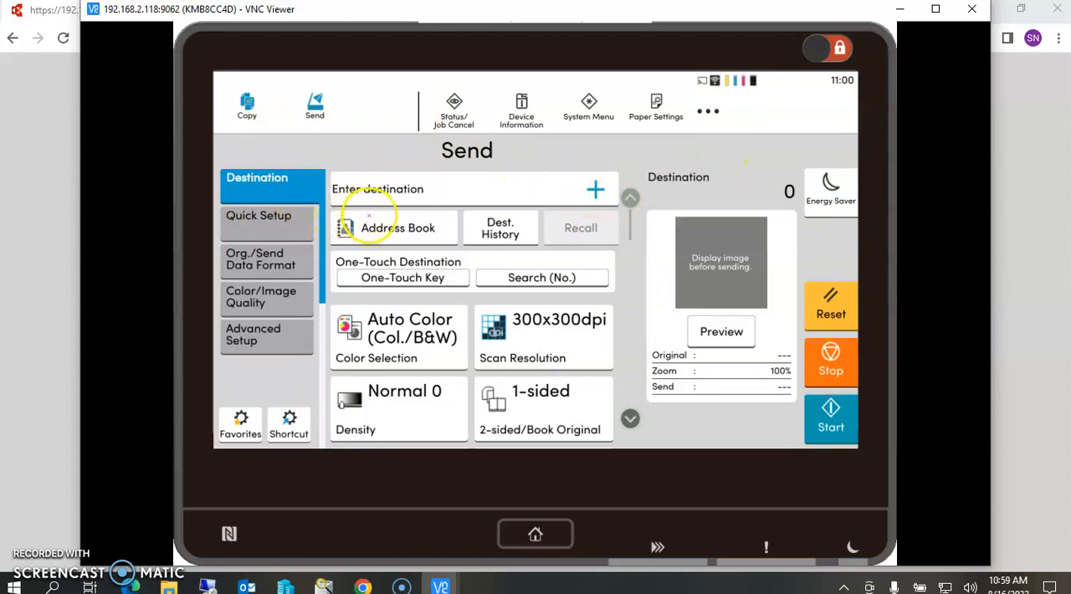
pyautogui.click(398, 228)
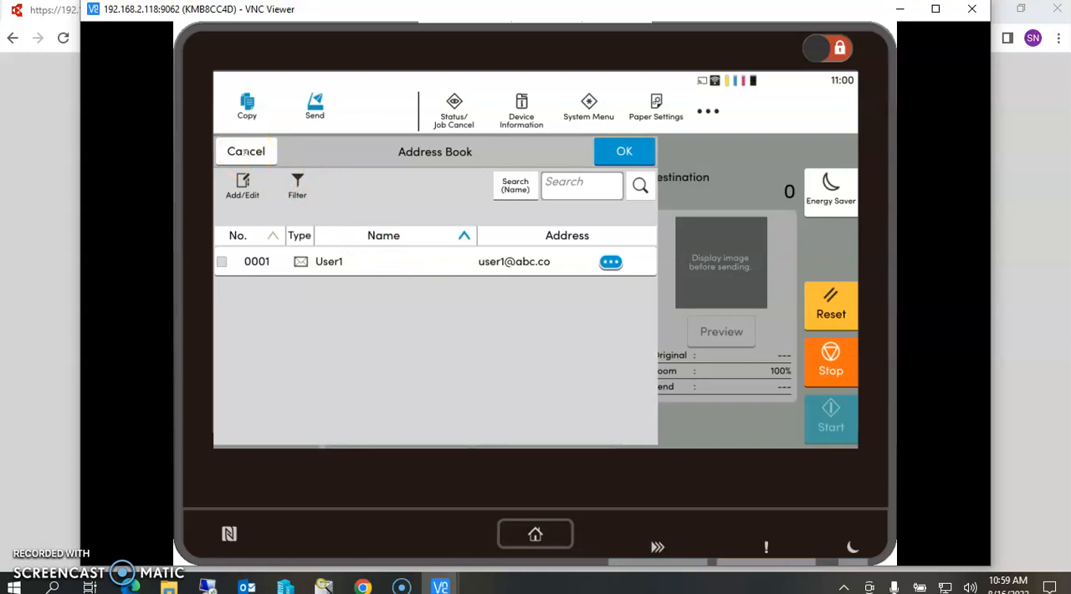
pyautogui.click(245, 151)
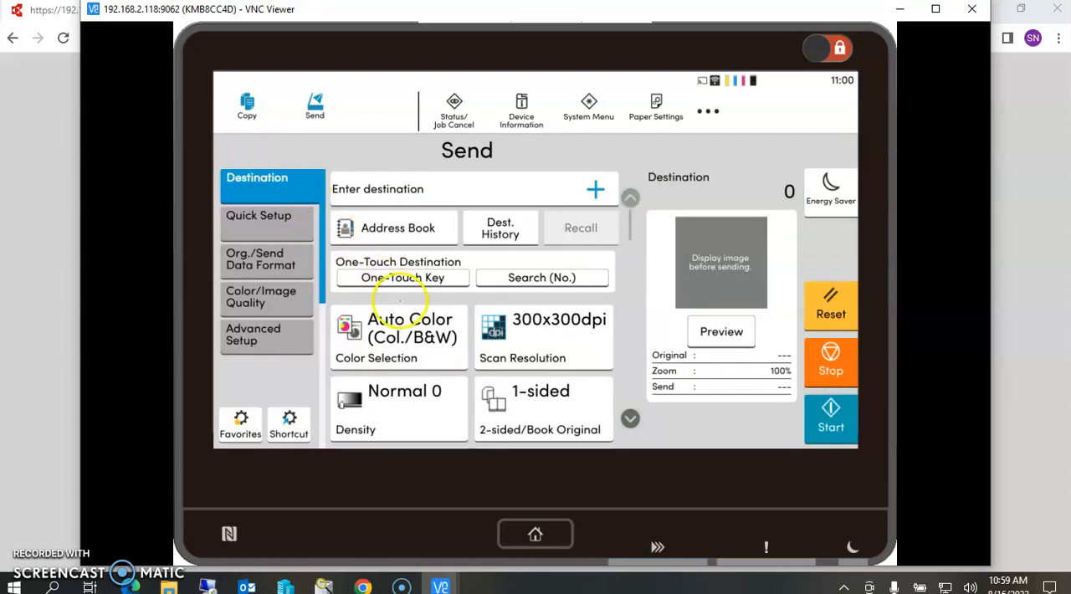
# - Select One-Touch Key 0001 User1 as the send destination and close
pyautogui.click(401, 277)
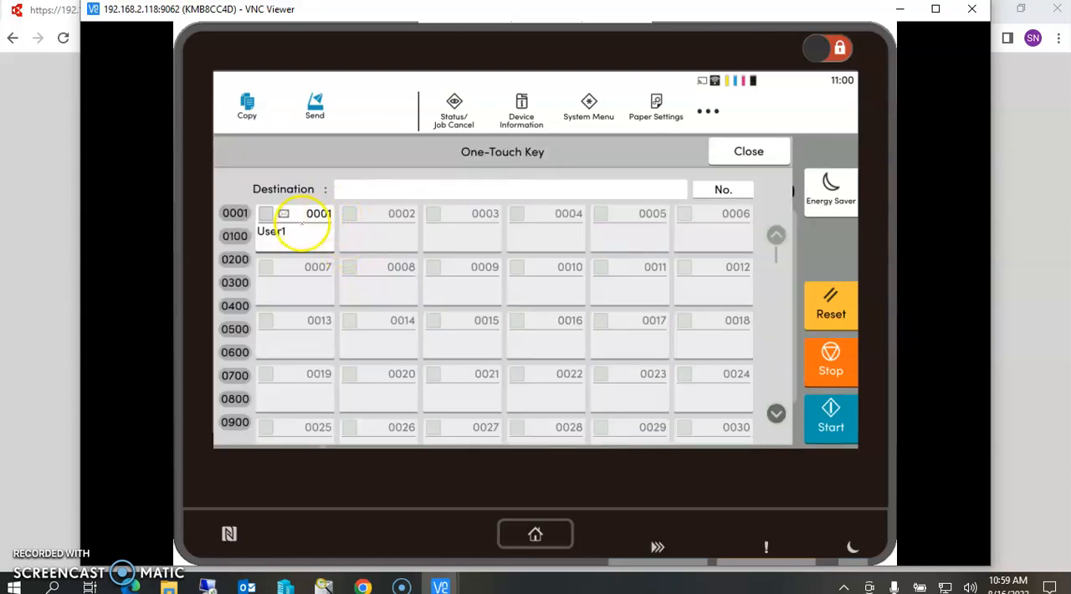
pyautogui.click(293, 222)
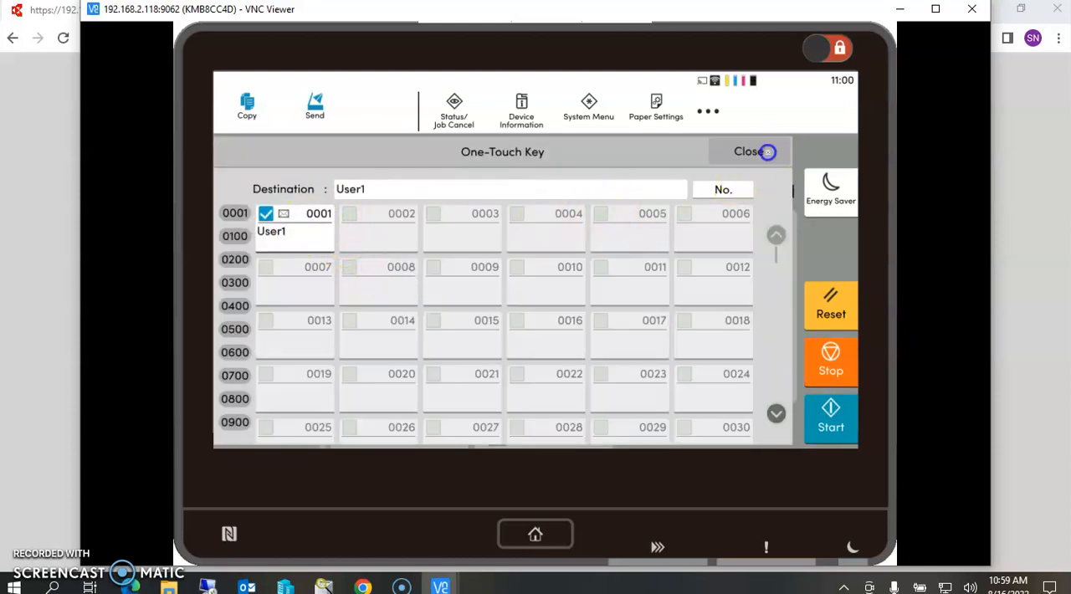
pyautogui.click(748, 151)
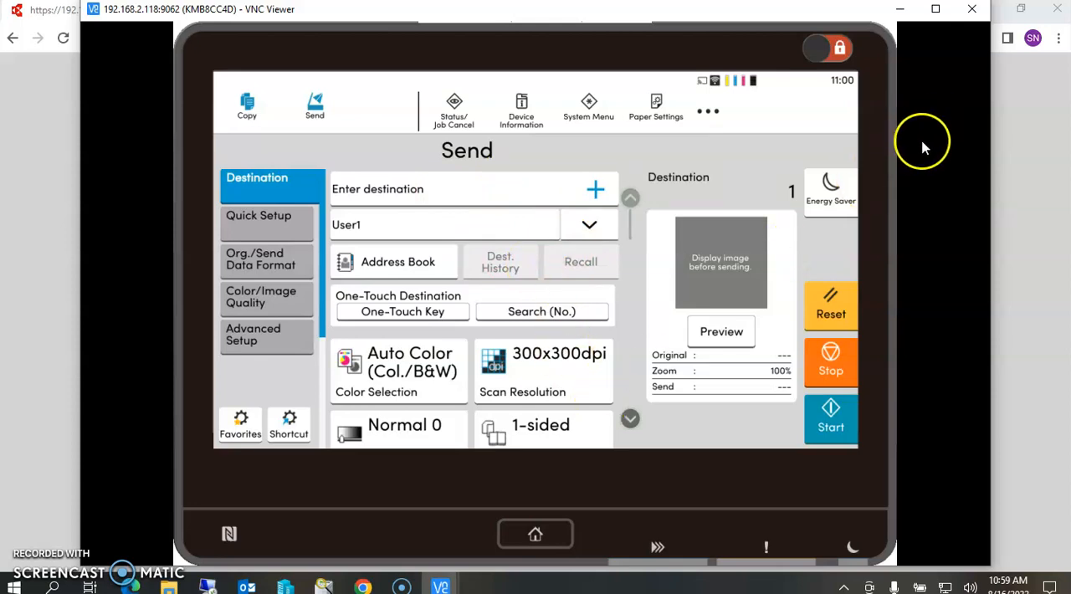
pyautogui.moveTo(135, 459)
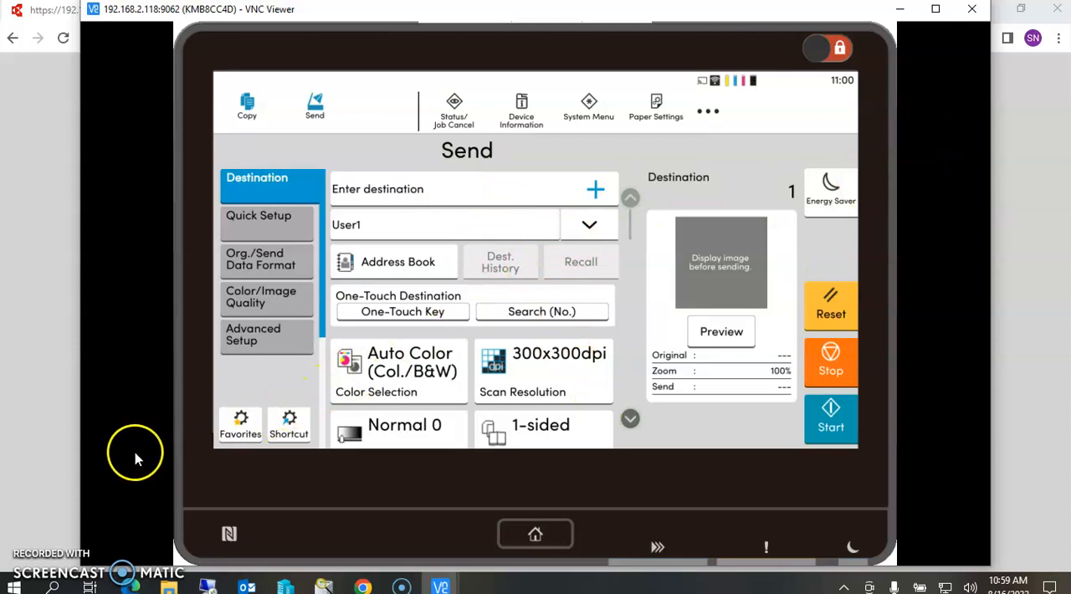
pyautogui.moveTo(115, 542)
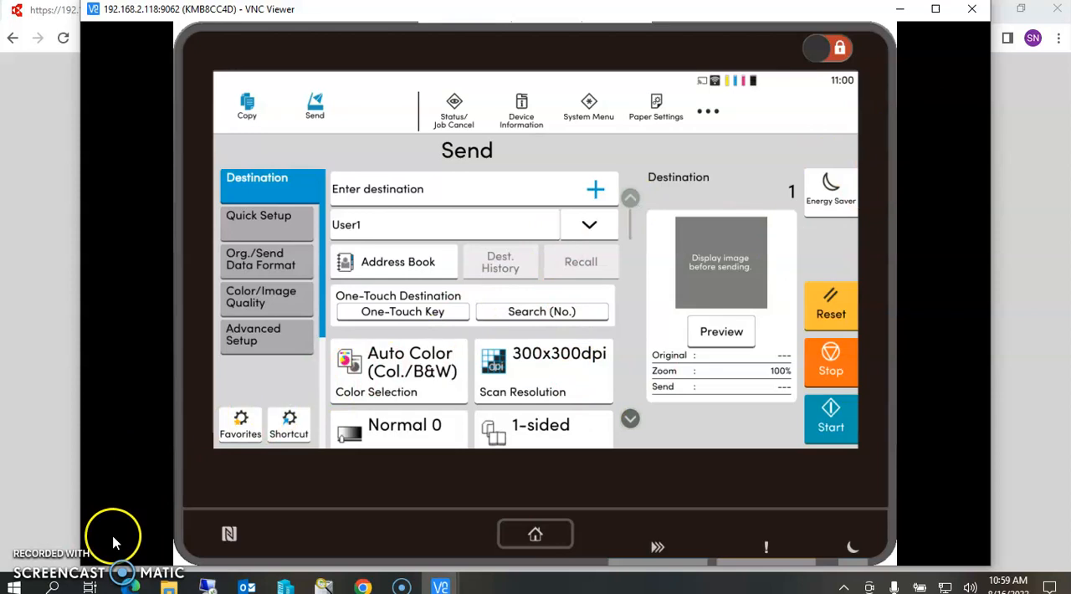
pyautogui.moveTo(101, 544)
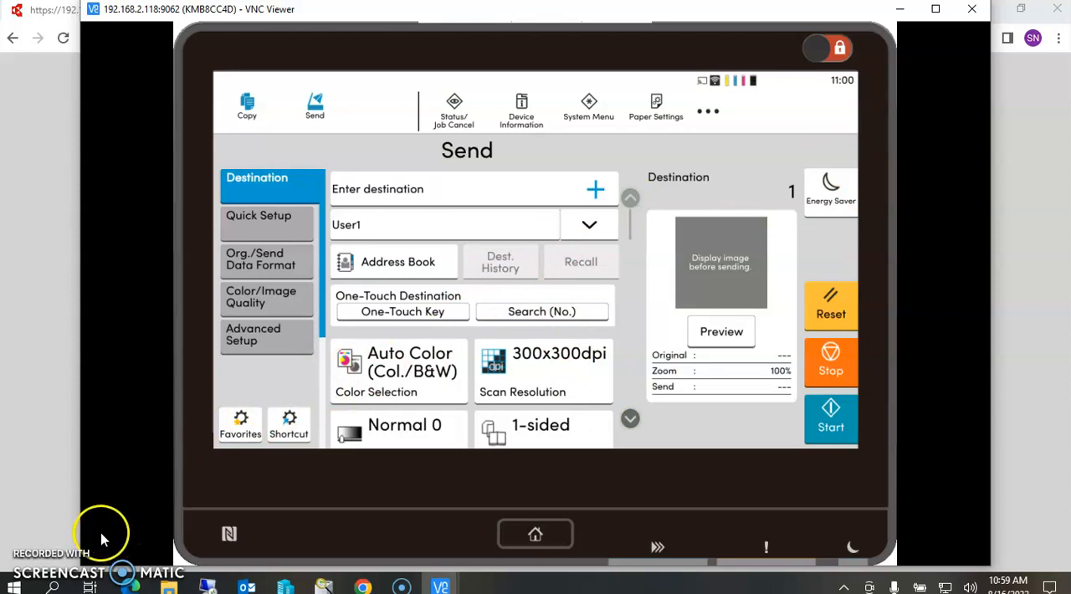
pyautogui.moveTo(120, 514)
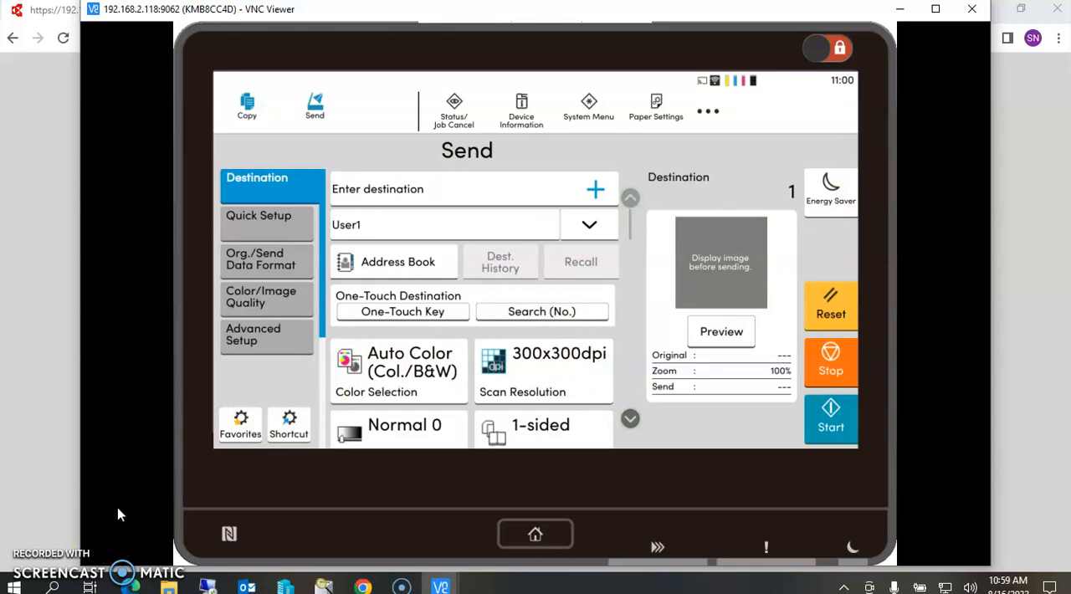